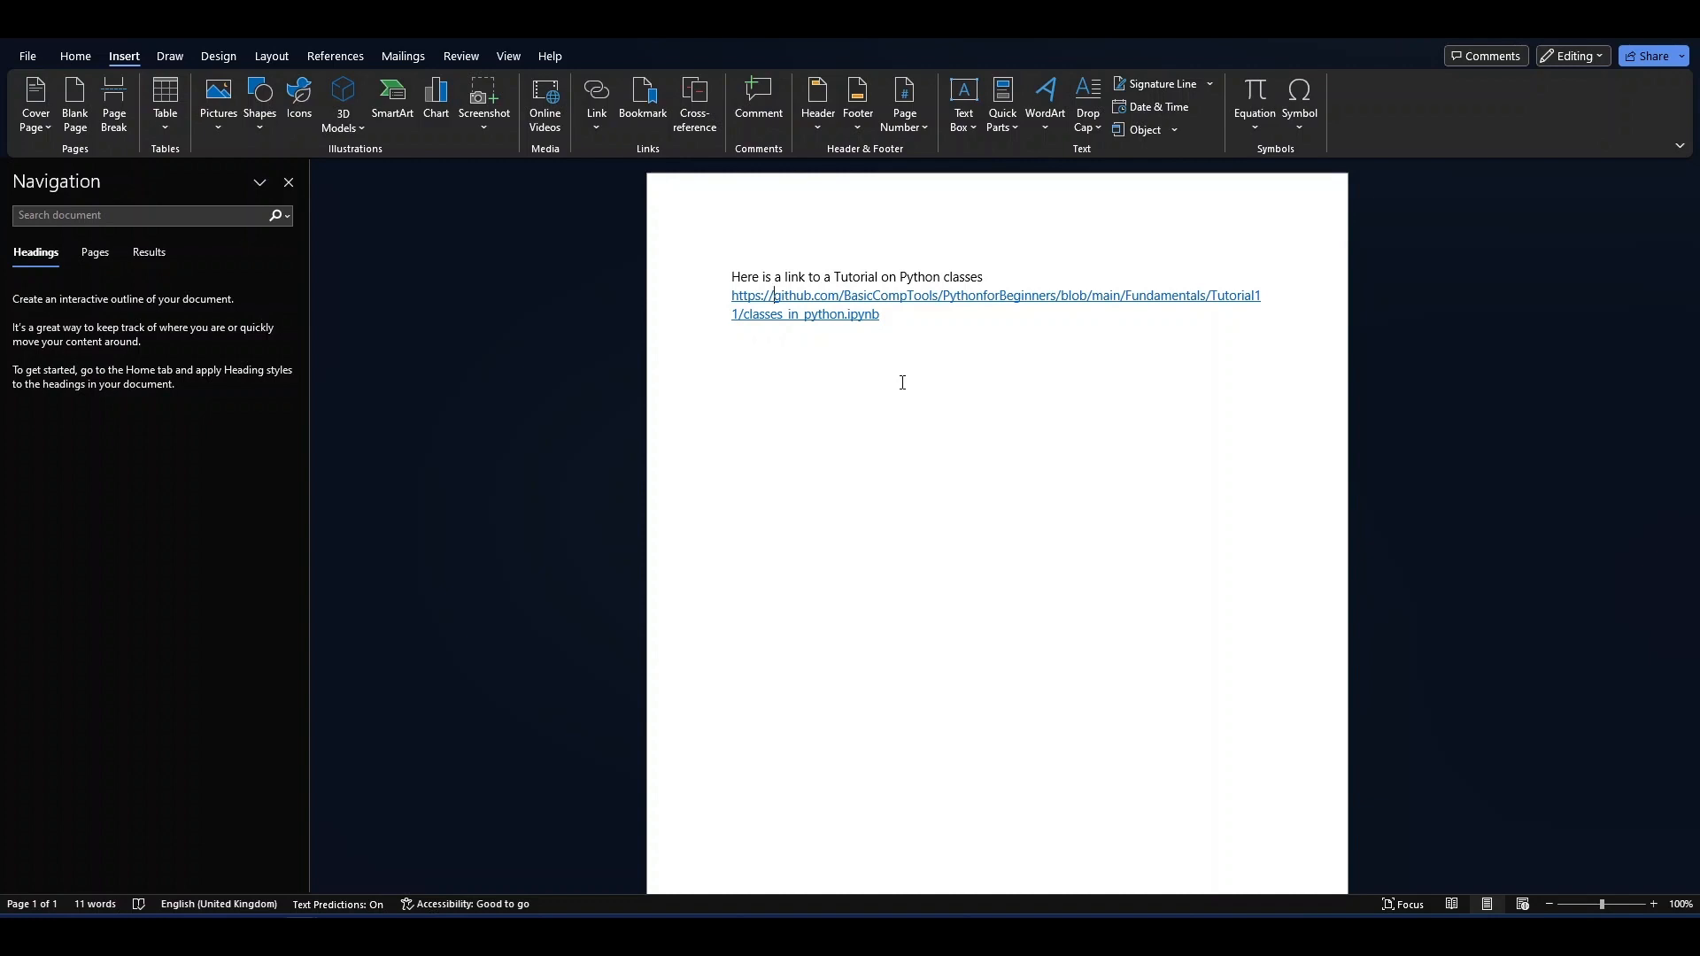
Justify the paragraph containing the long GitHub hyperlink from the Home tab
left_click(75, 55)
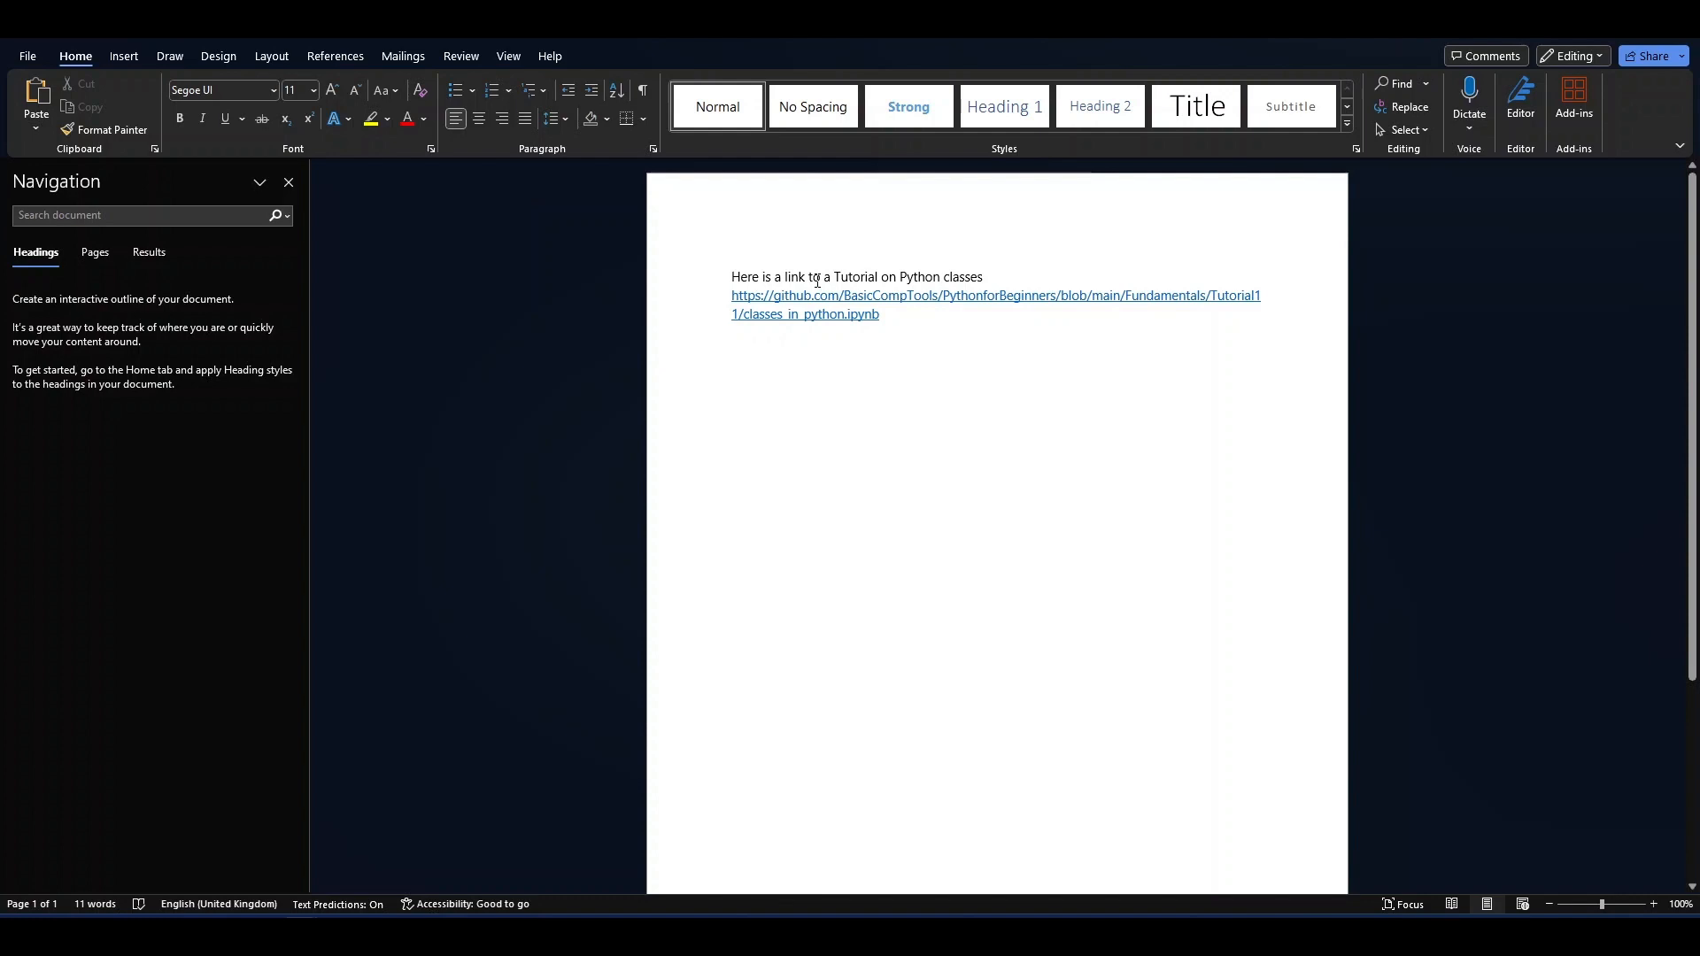
mouse_move(944, 296)
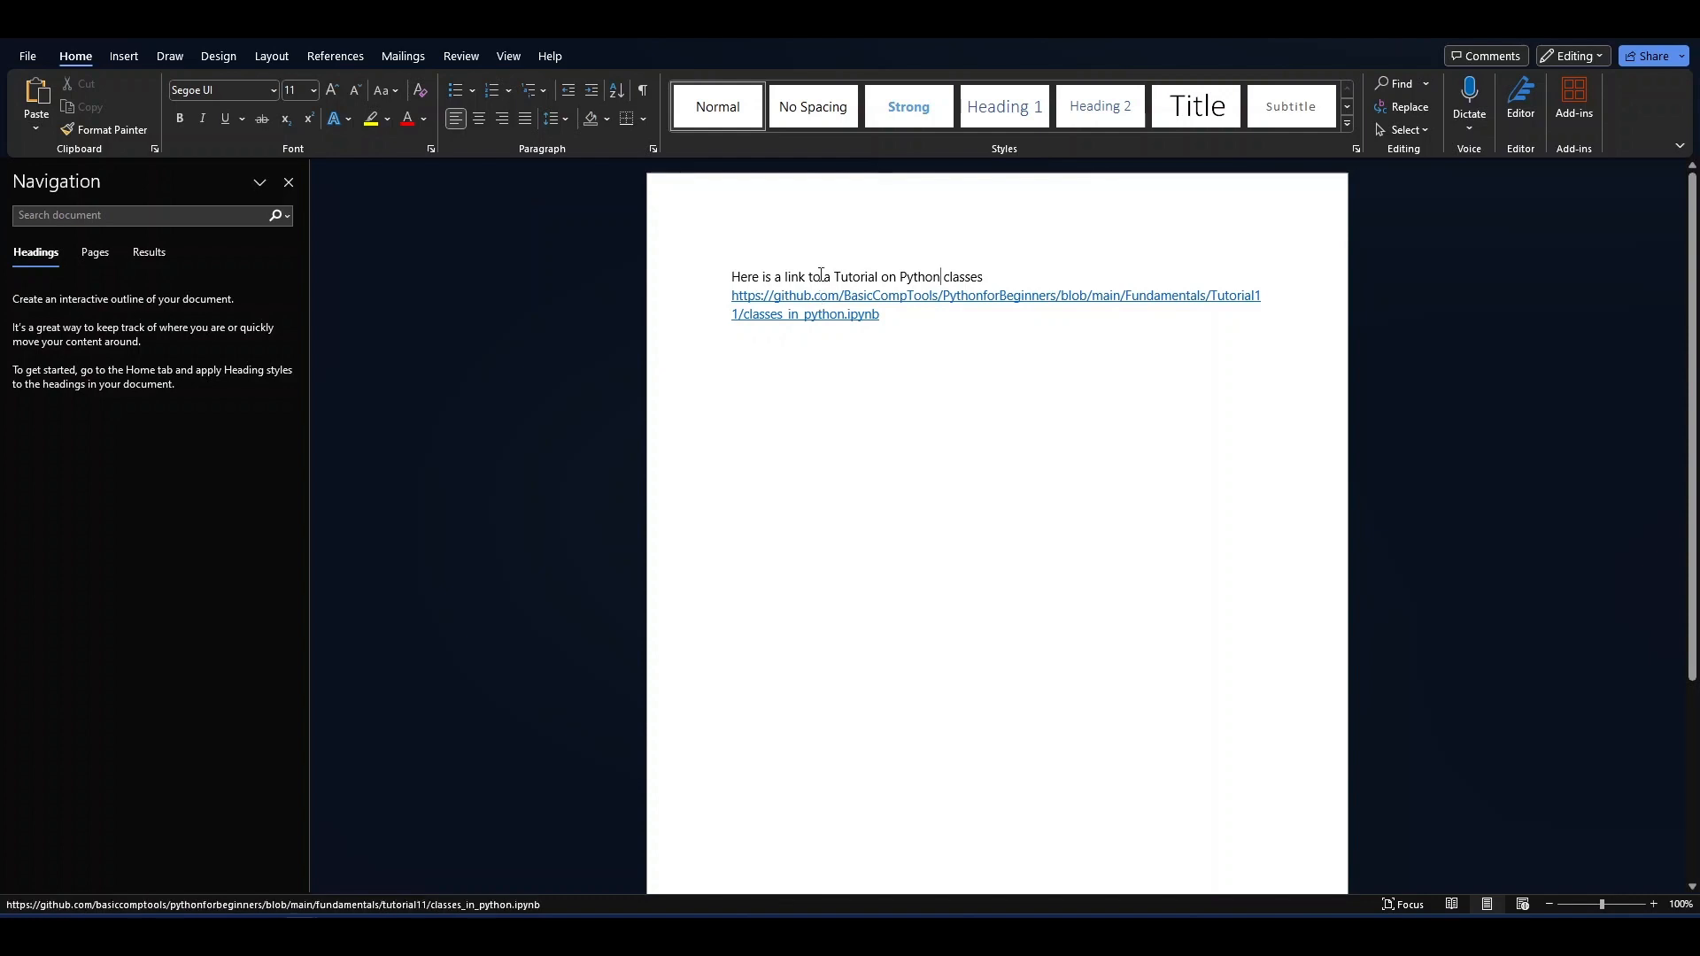
mouse_move(828, 295)
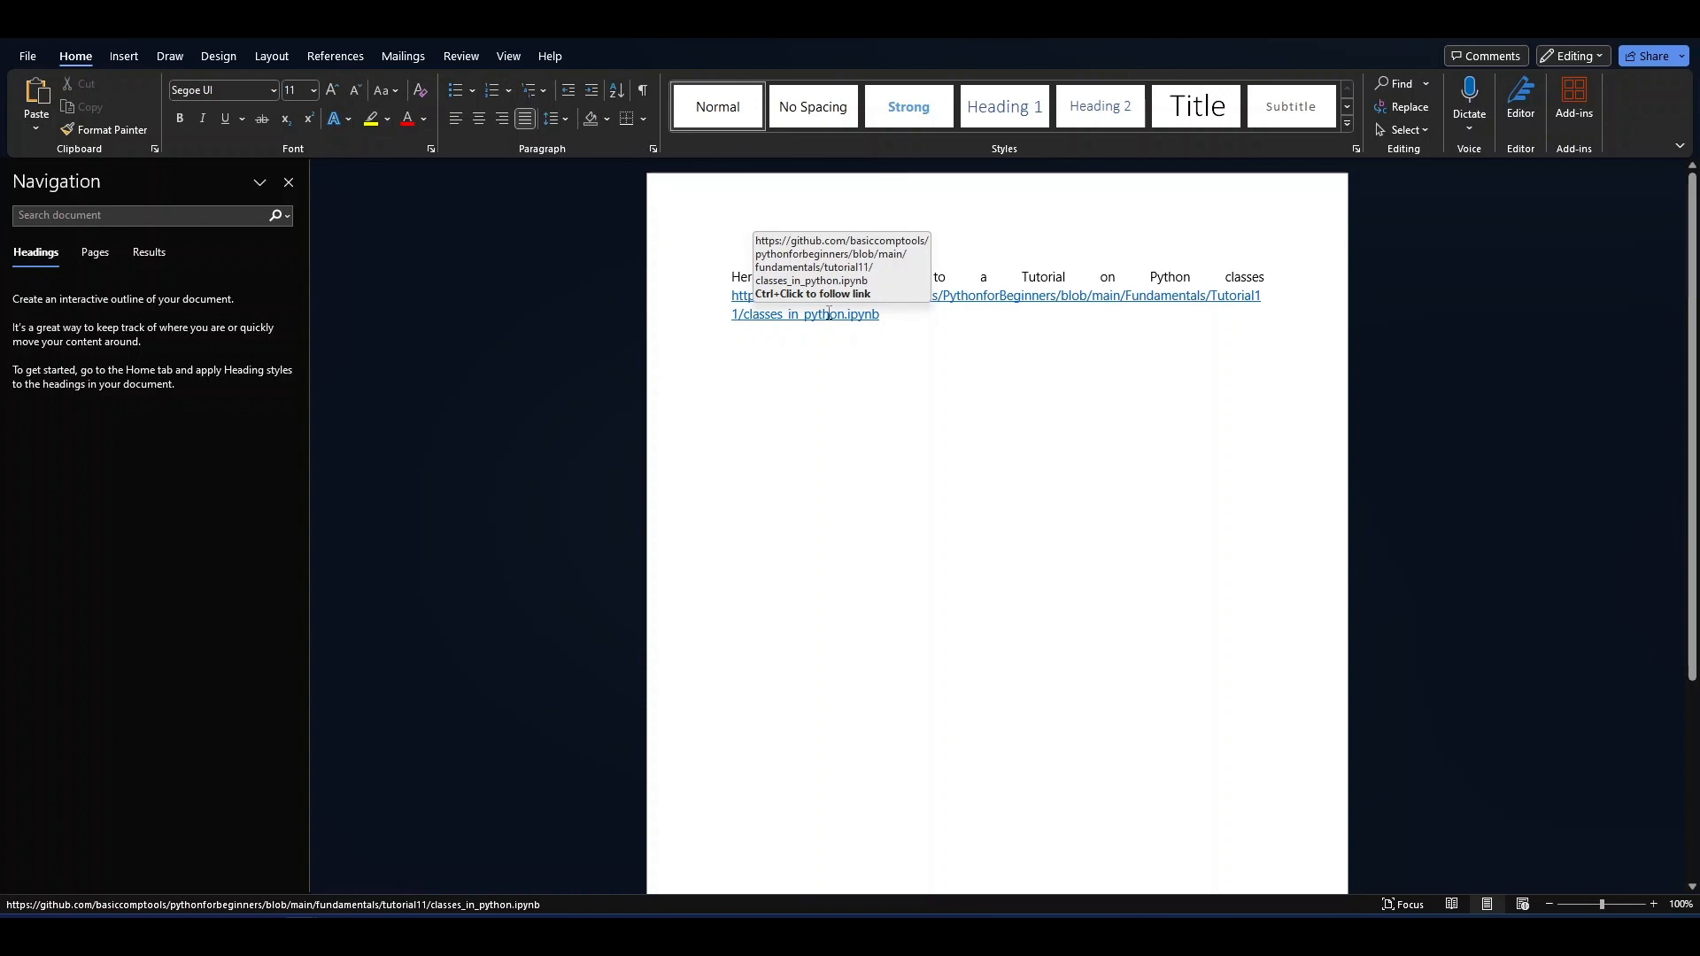
mouse_move(954, 398)
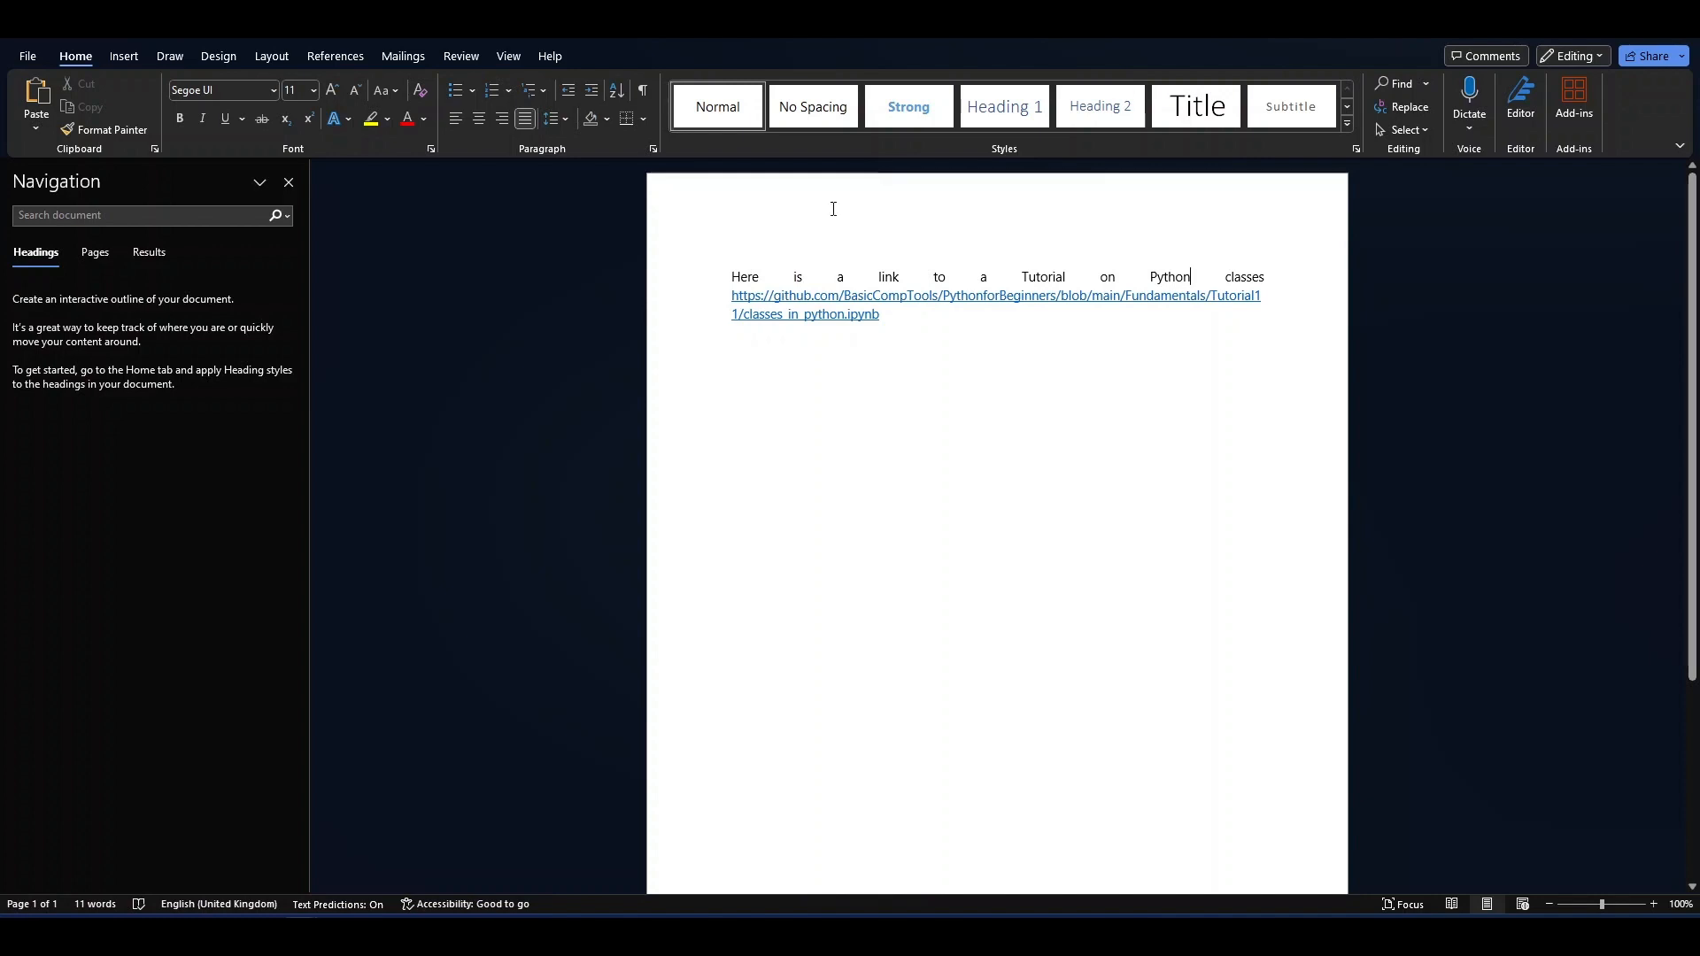
mouse_move(641, 90)
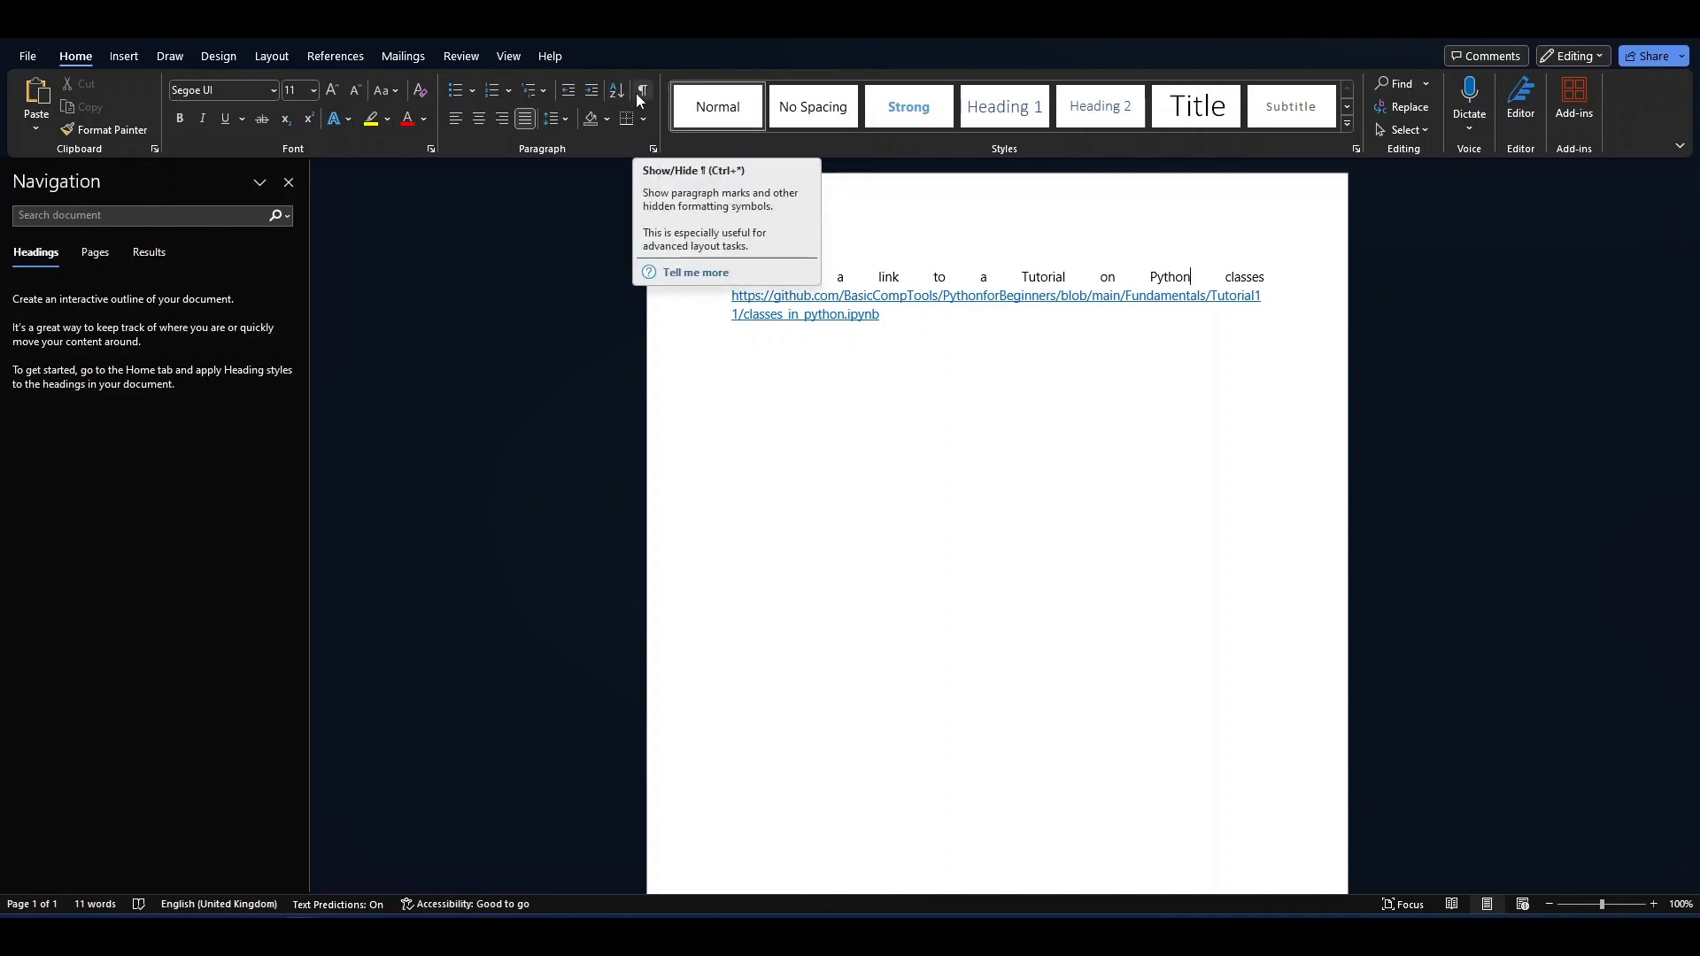
left_click(641, 90)
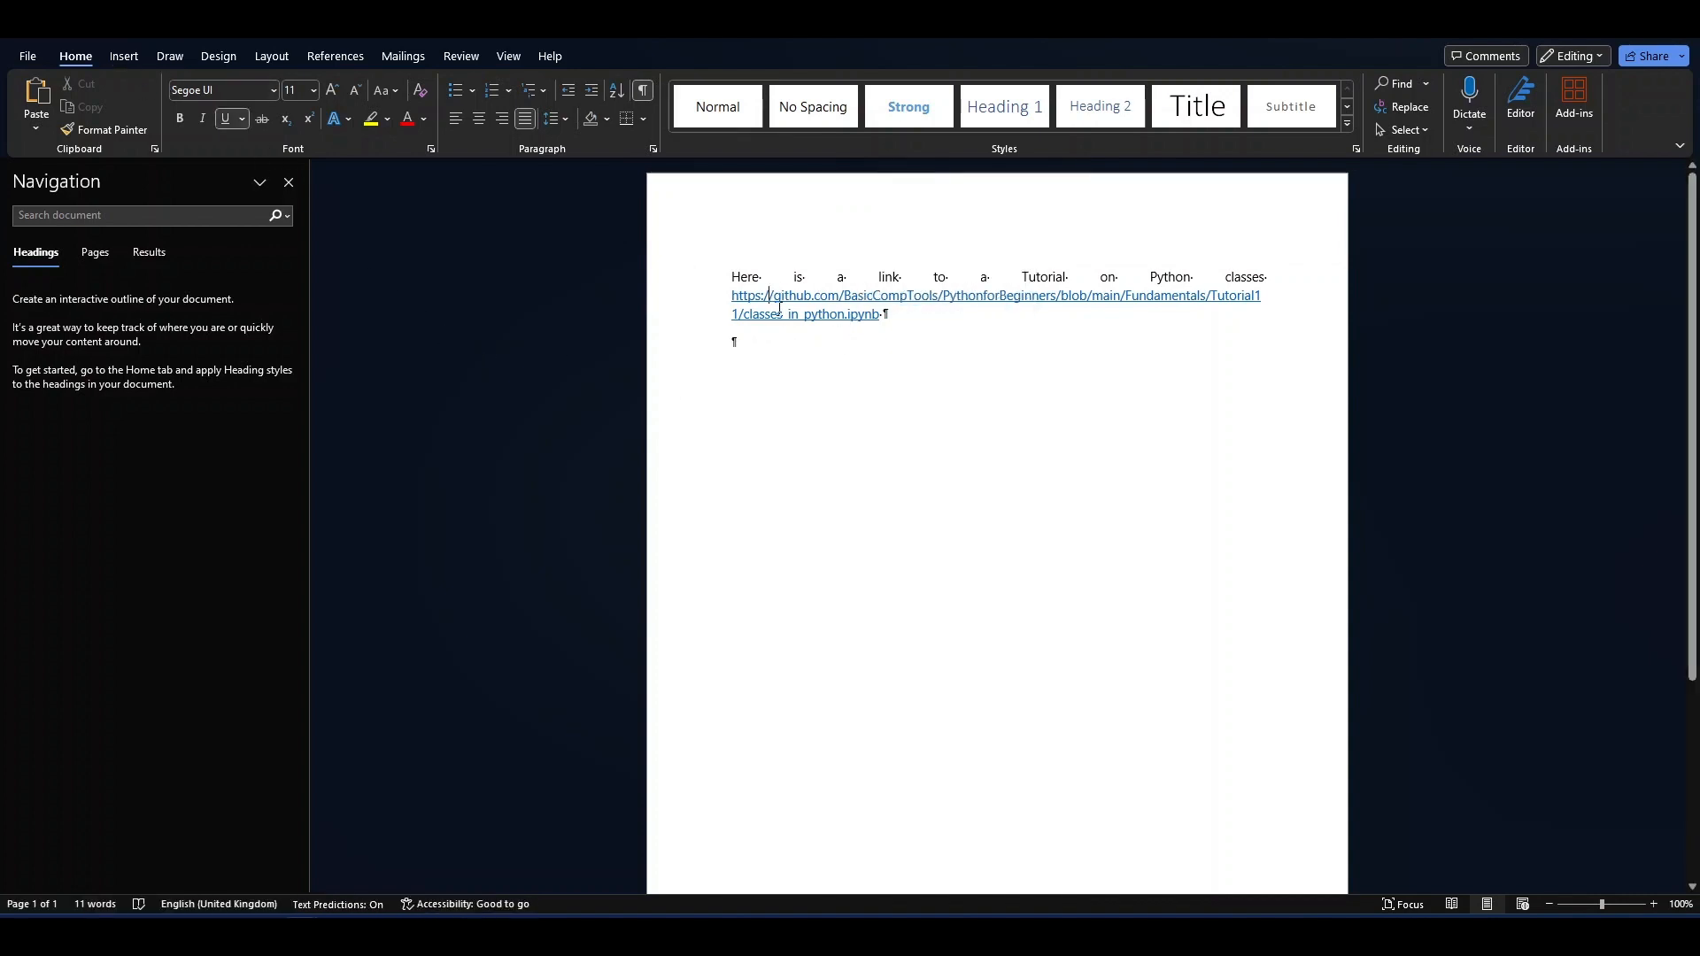
left_click(124, 57)
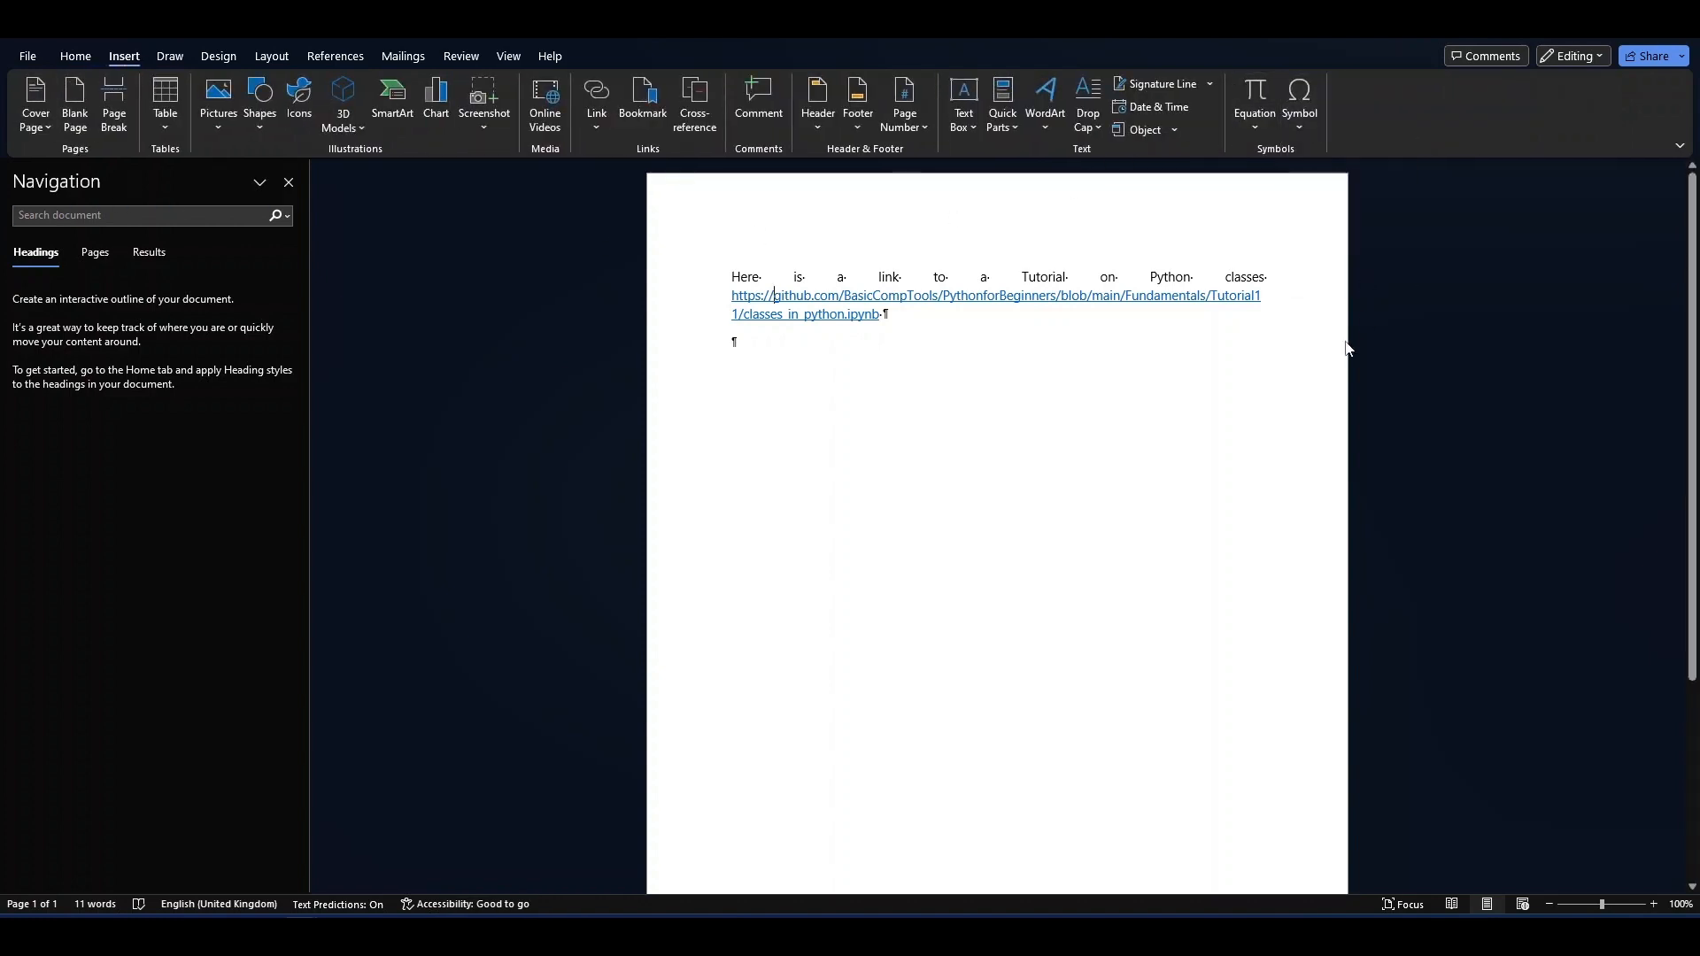
left_click(1298, 105)
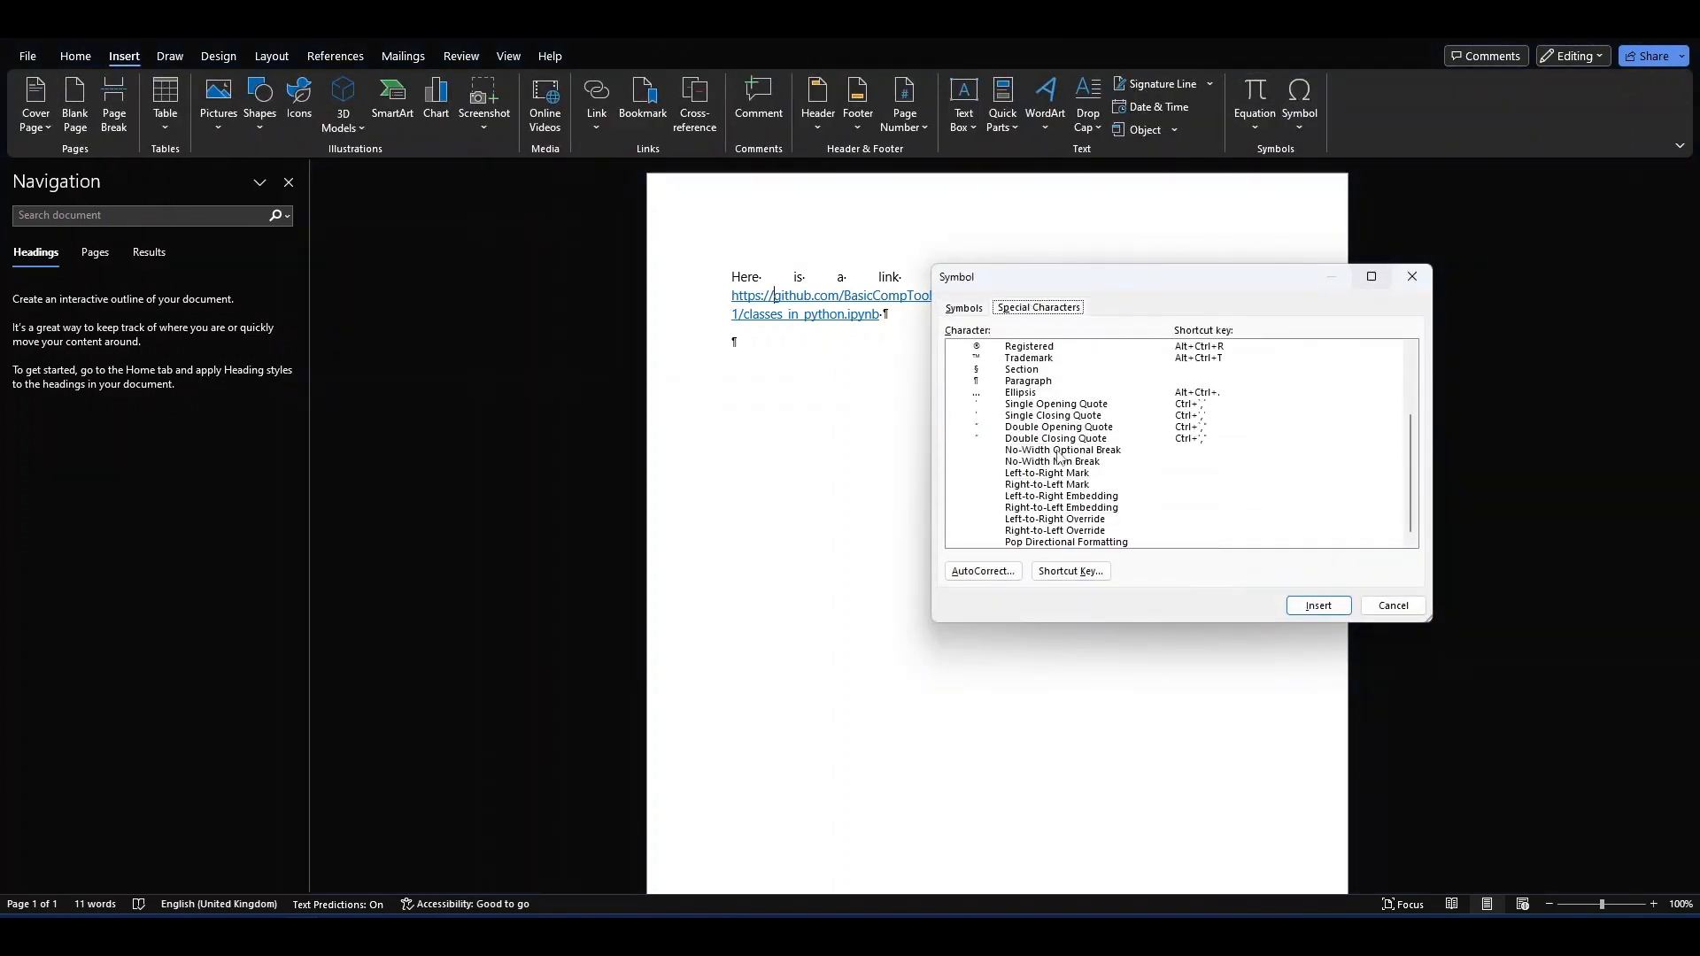
left_click(1063, 448)
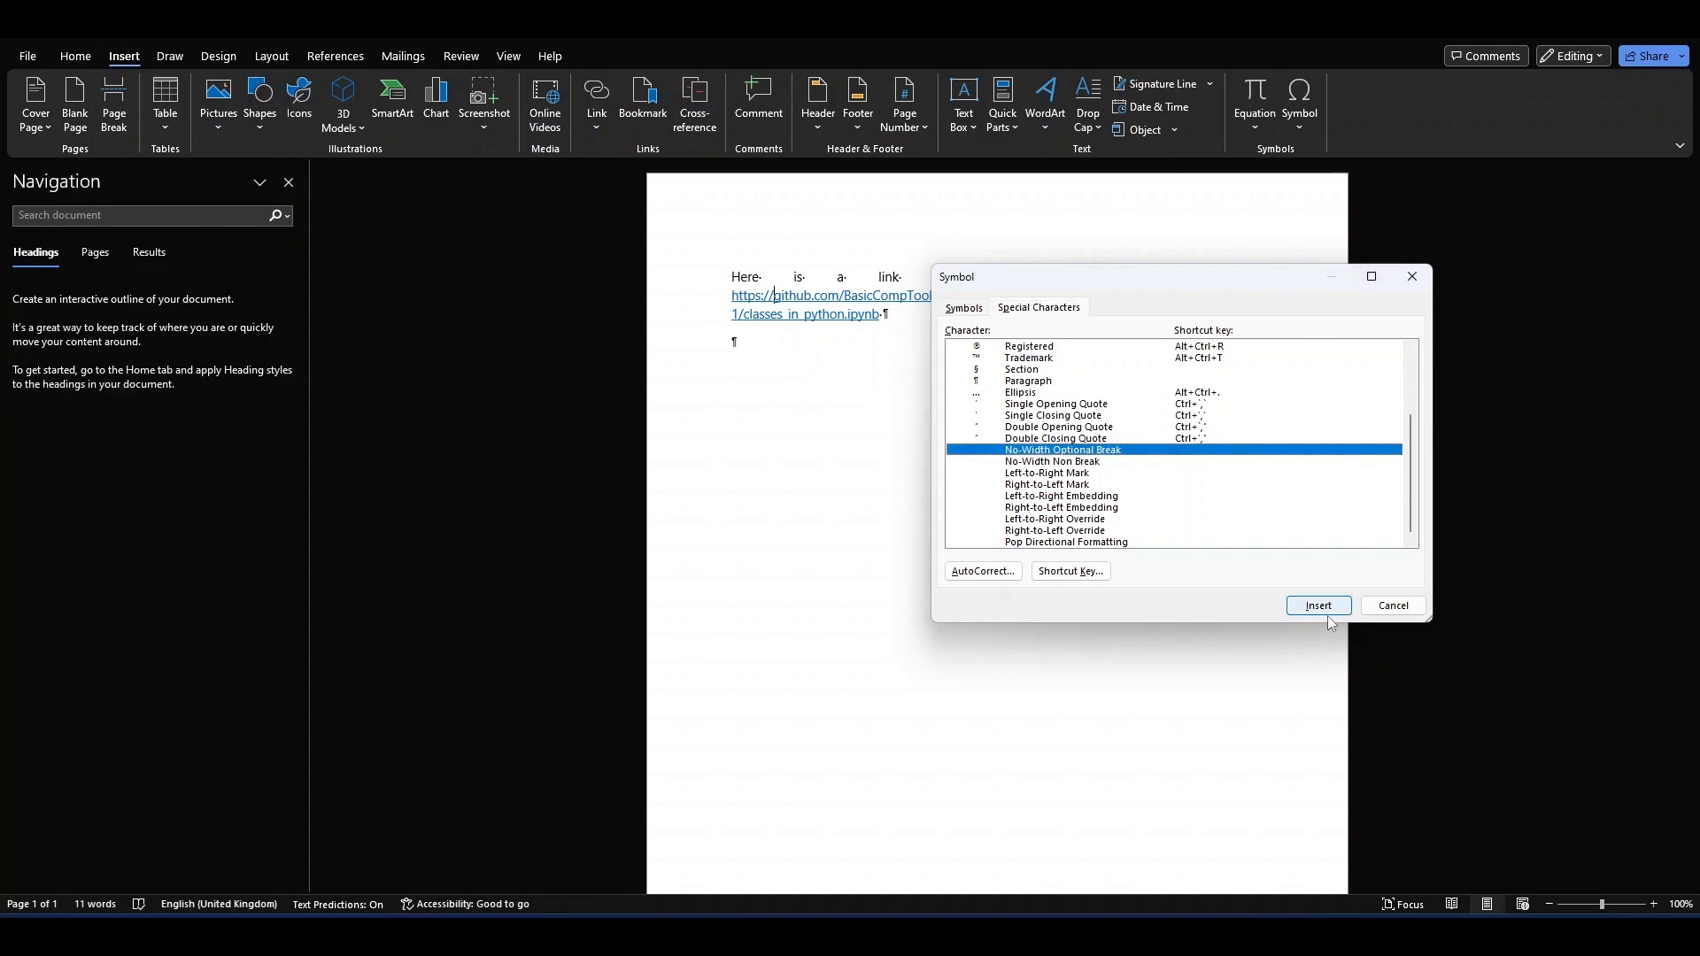
left_click(1318, 606)
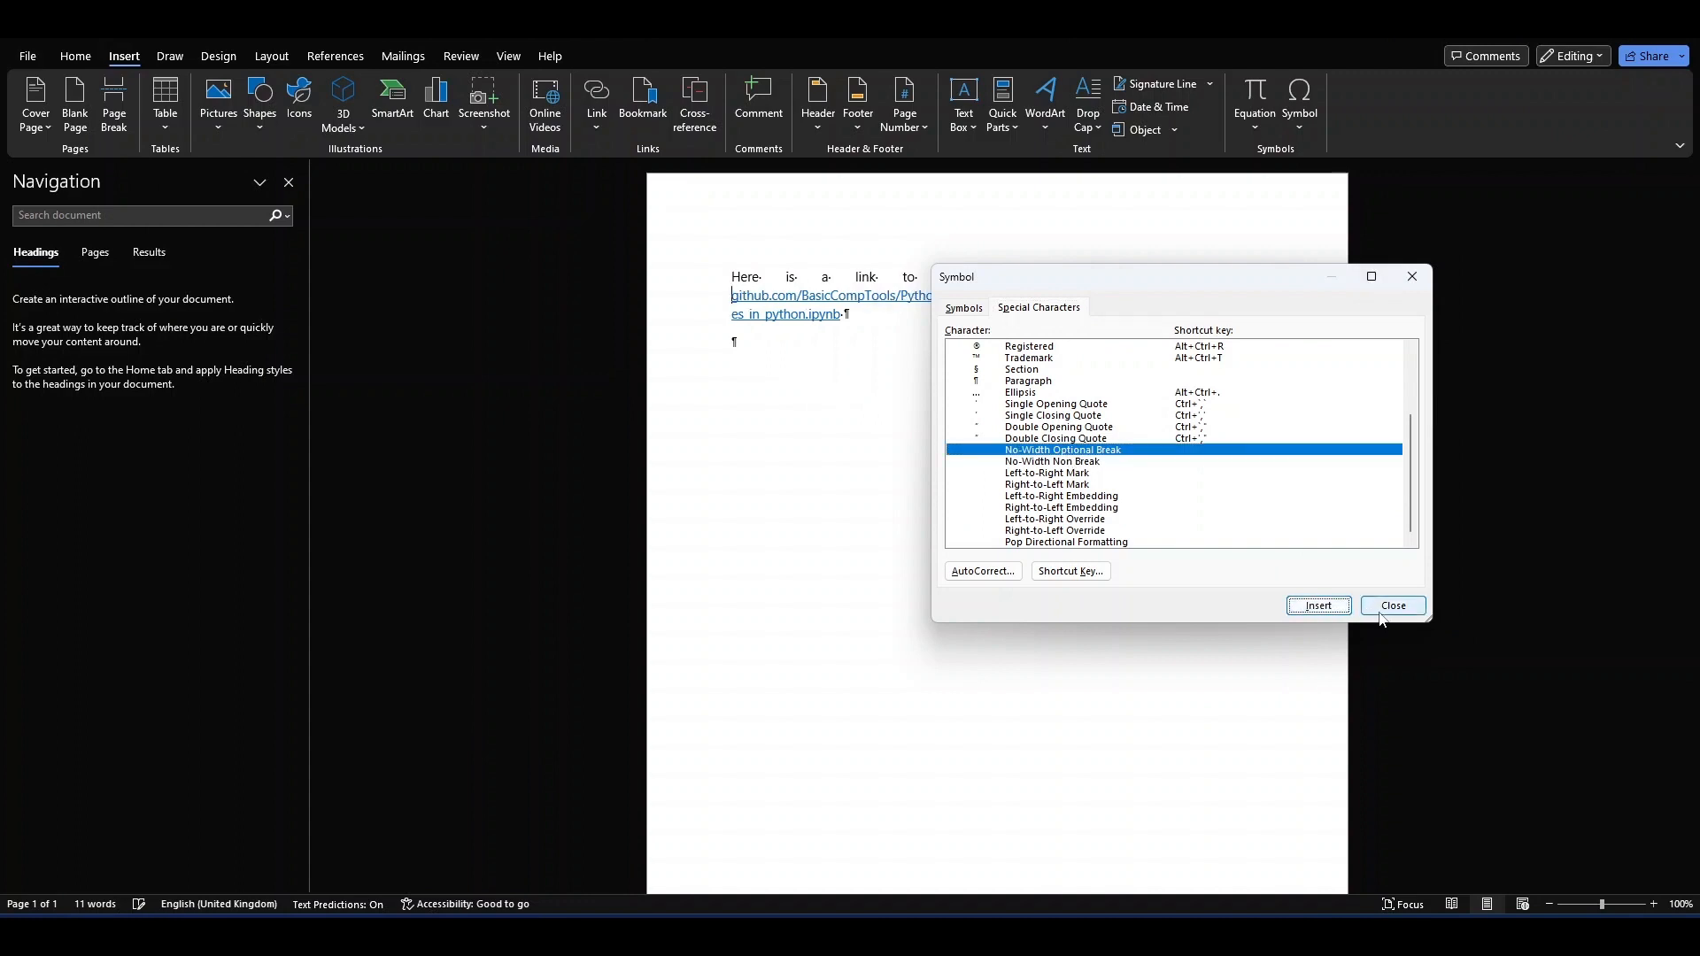
Close the Symbol dialog after inserting the optional break
left_click(1392, 605)
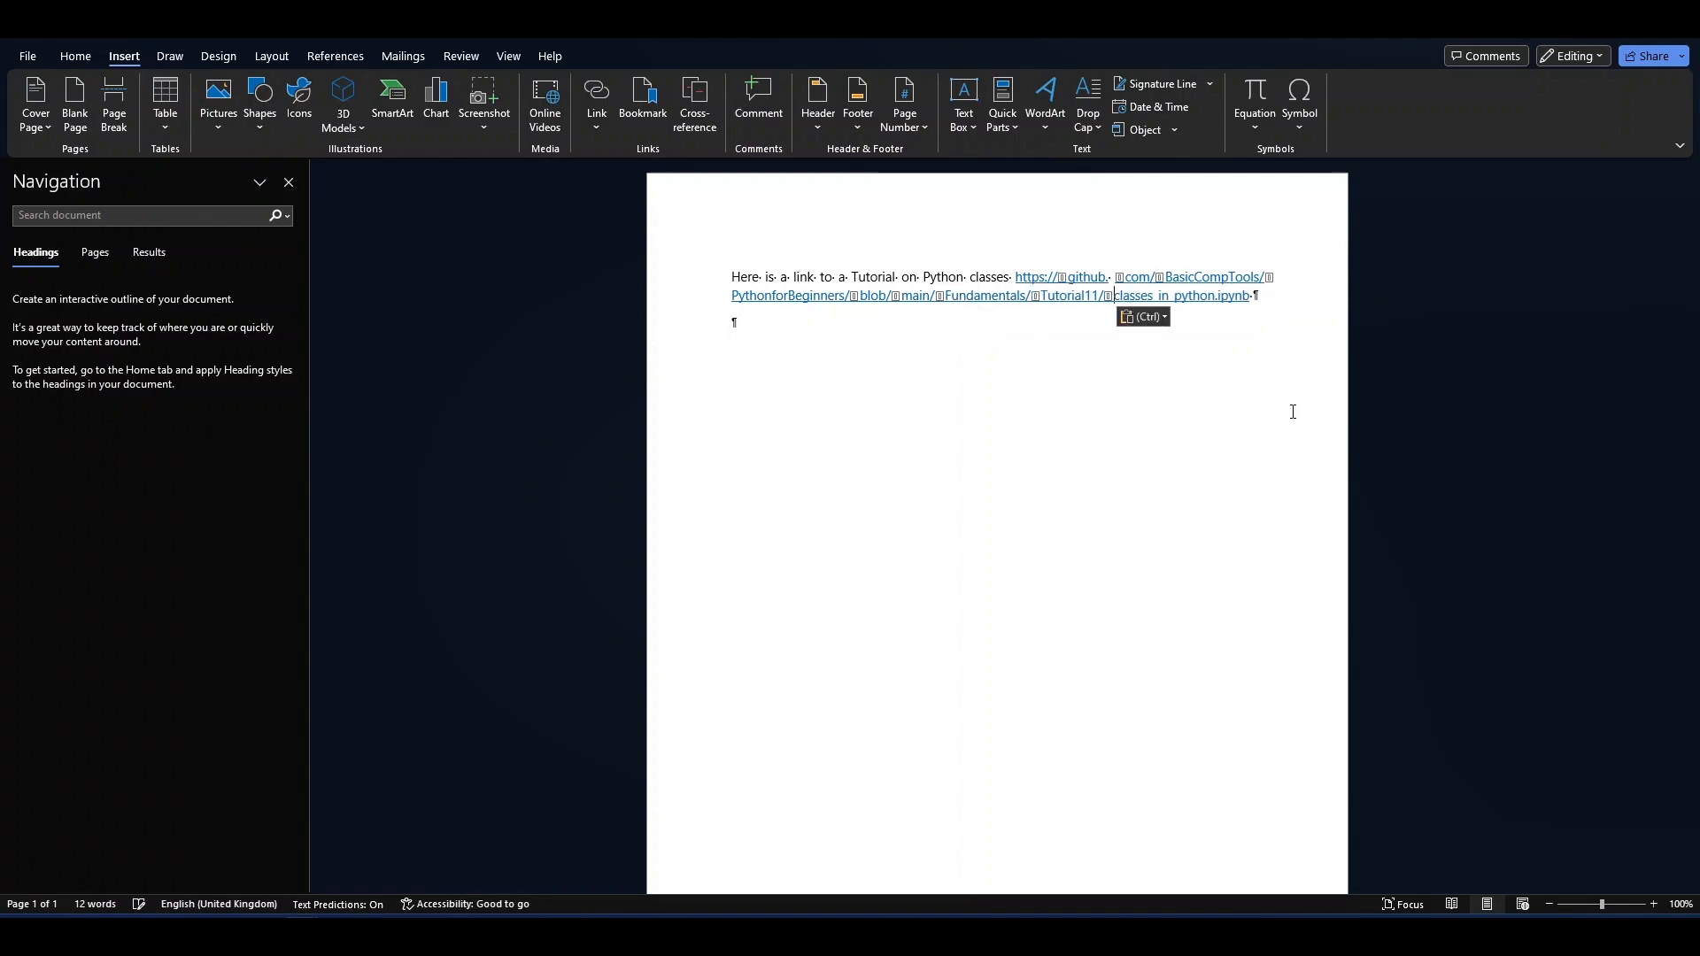
Return to the Home tab to hide the formatting marks again
left_click(74, 57)
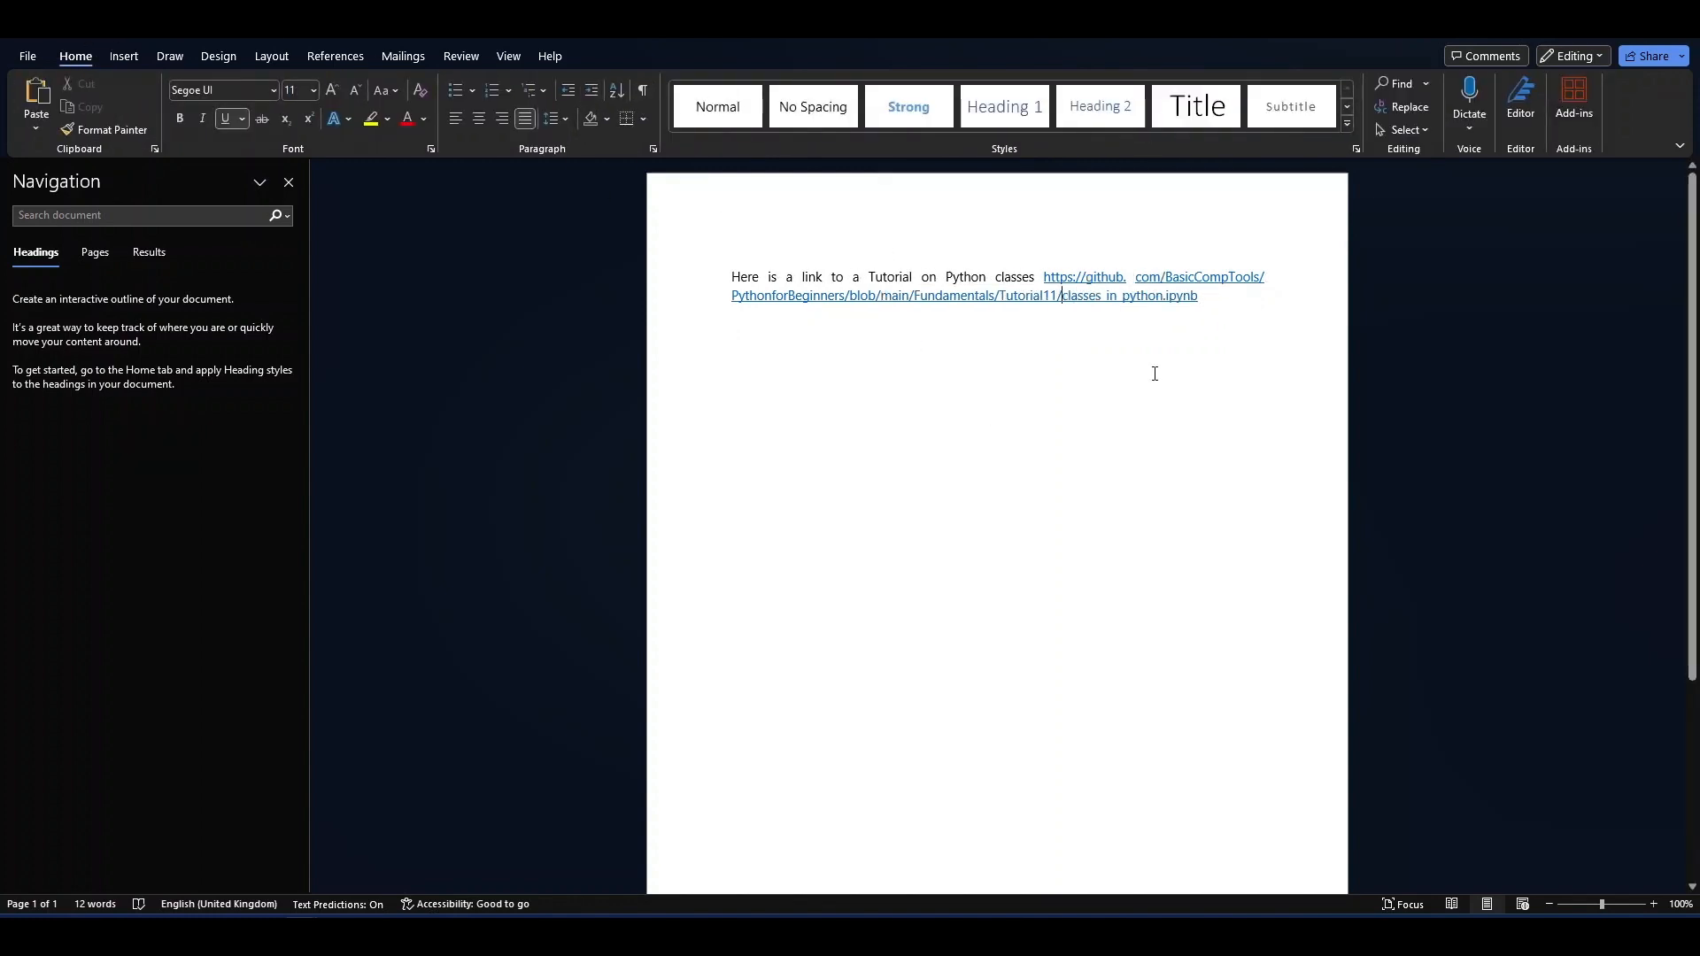
mouse_move(935, 436)
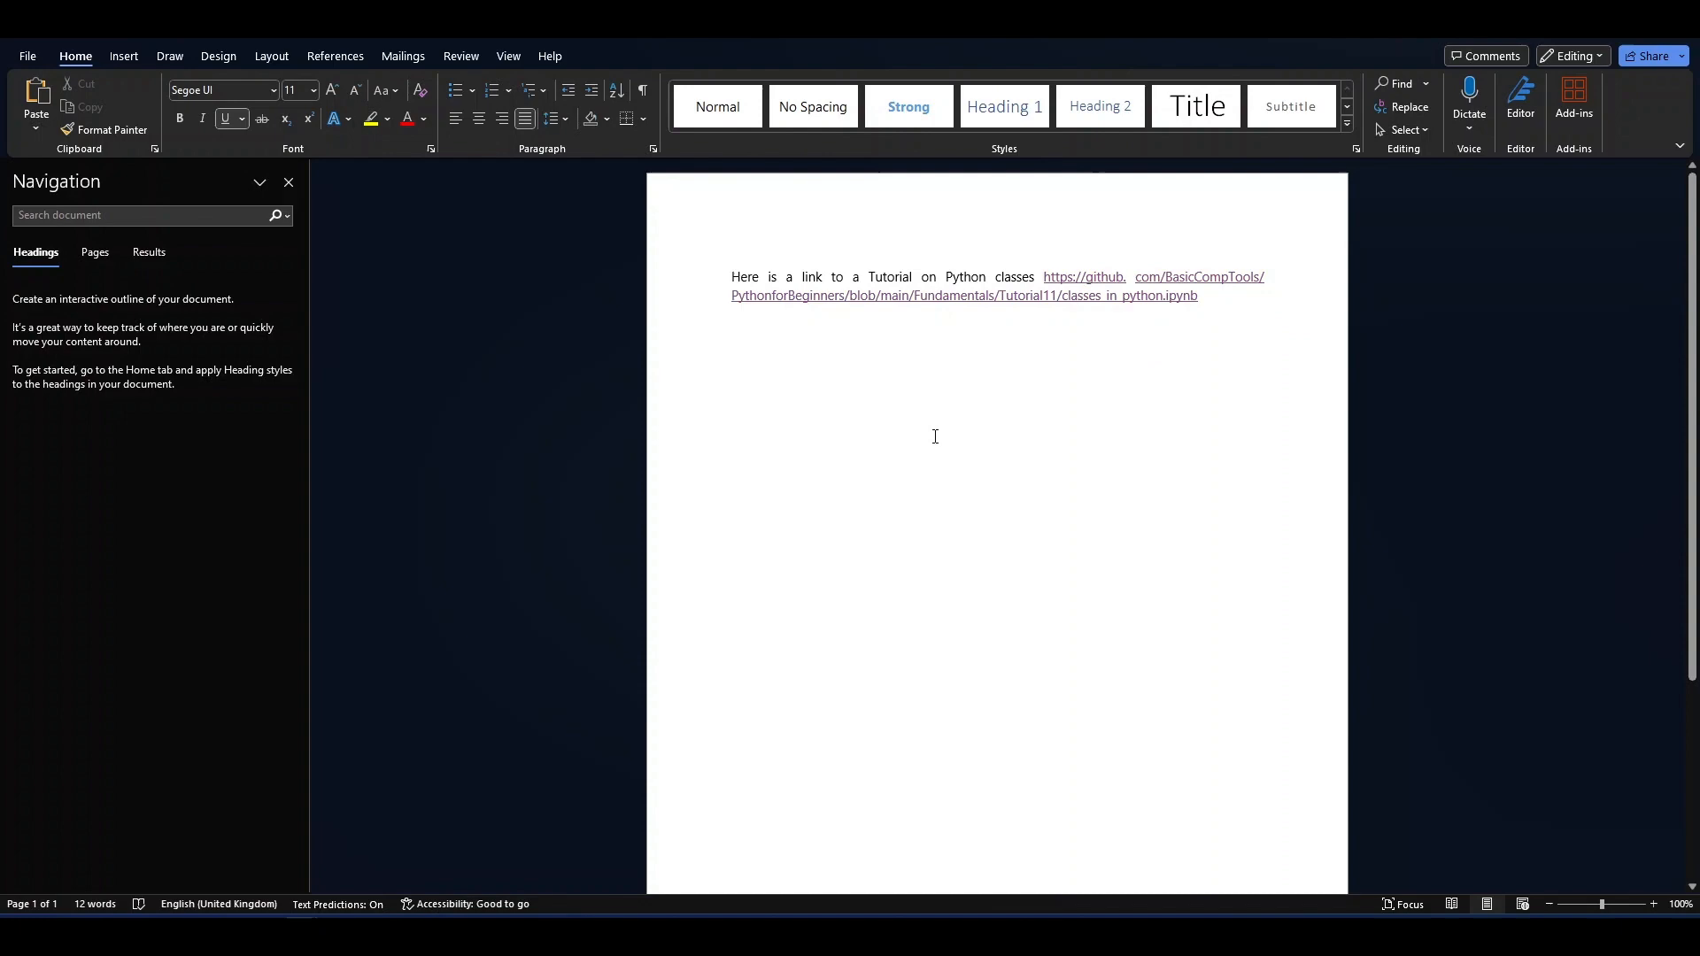